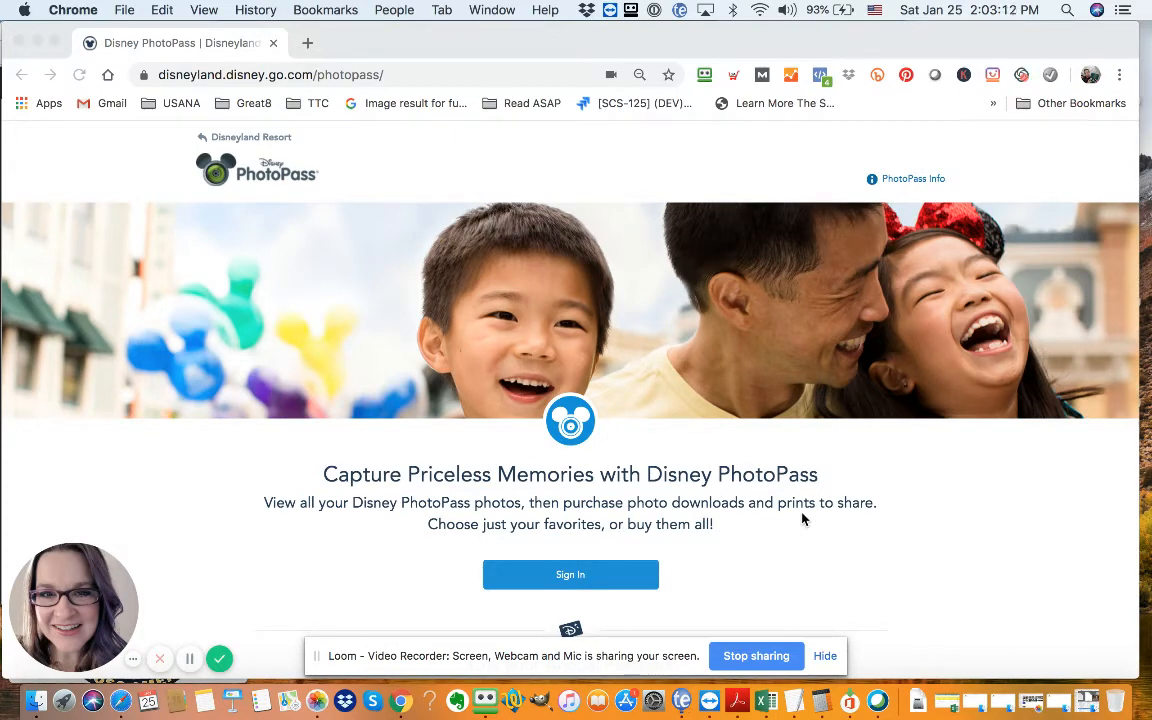
mouse_move(724, 458)
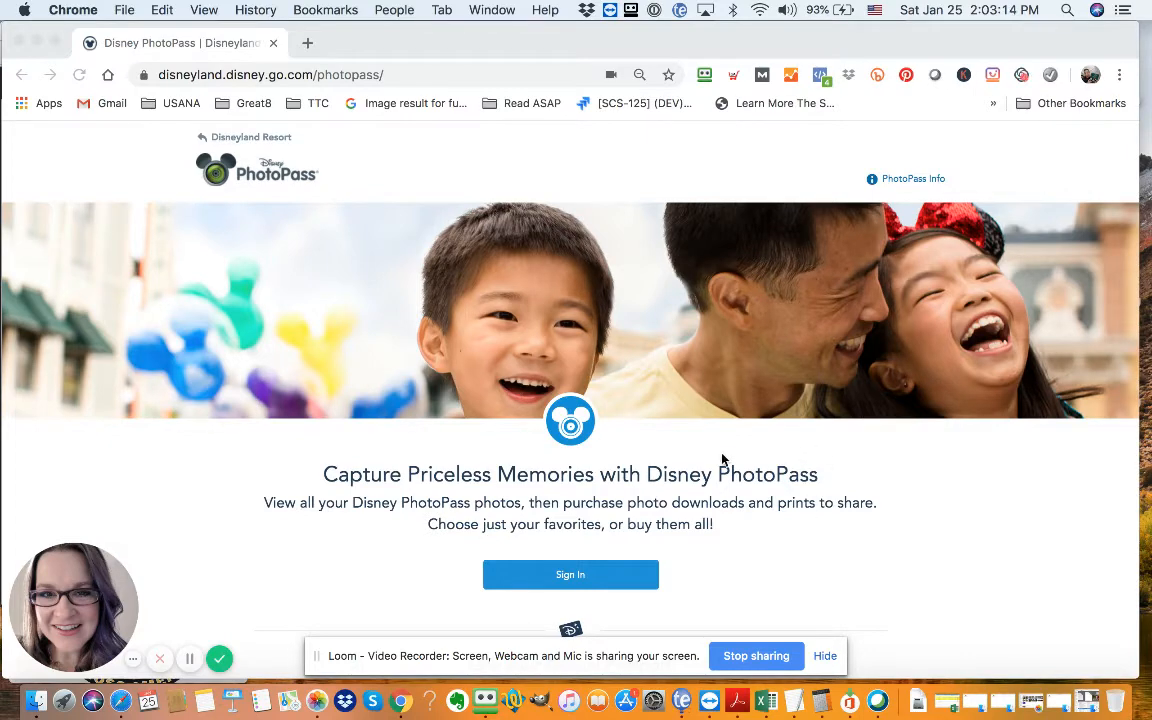
Review the PhotoPass landing page and start signing in to the Disney account.
scroll(down, 3)
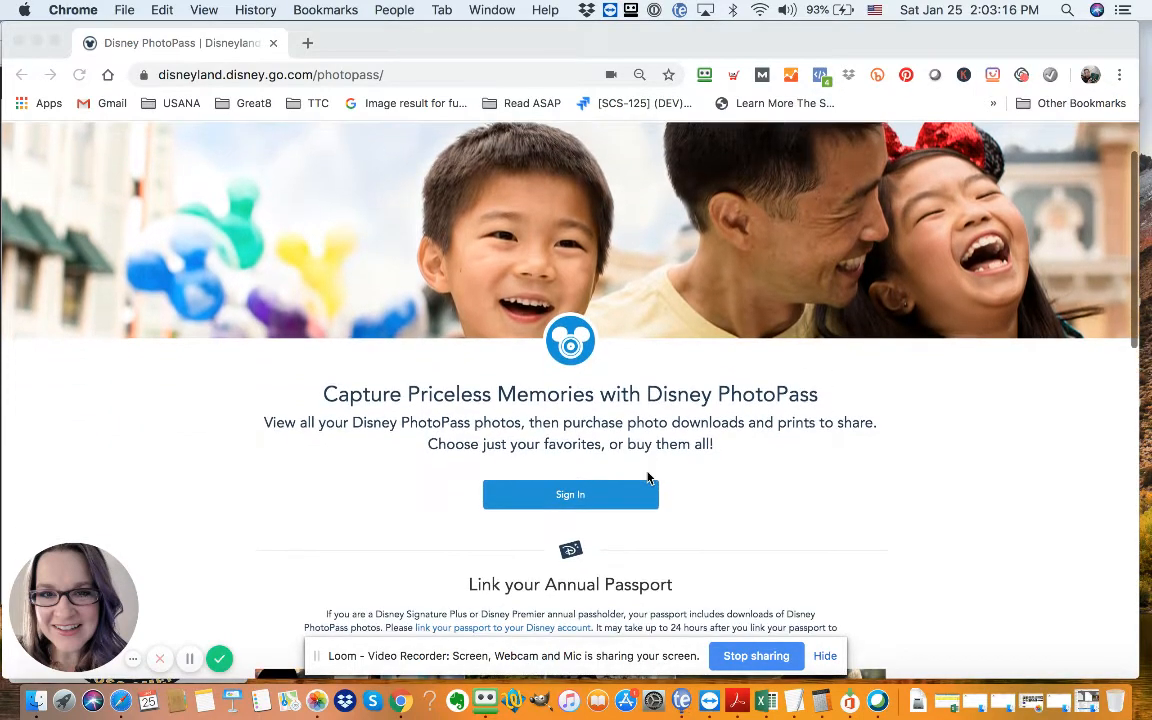
scroll(down, 3)
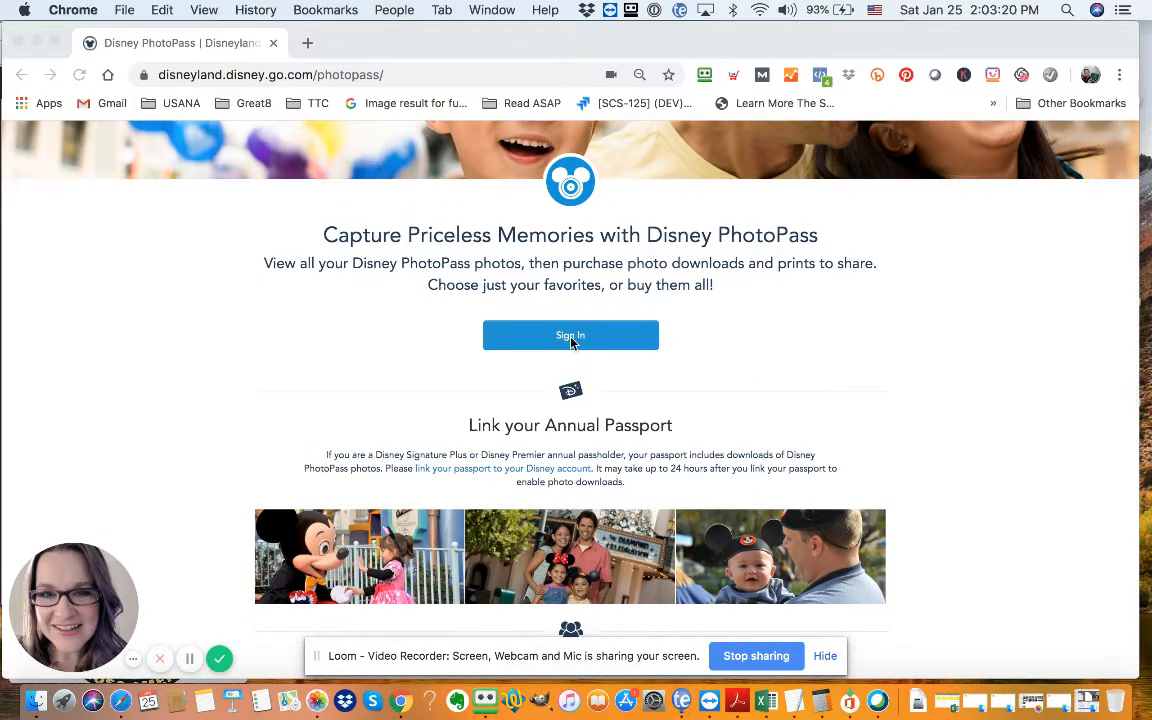
scroll(up, 3)
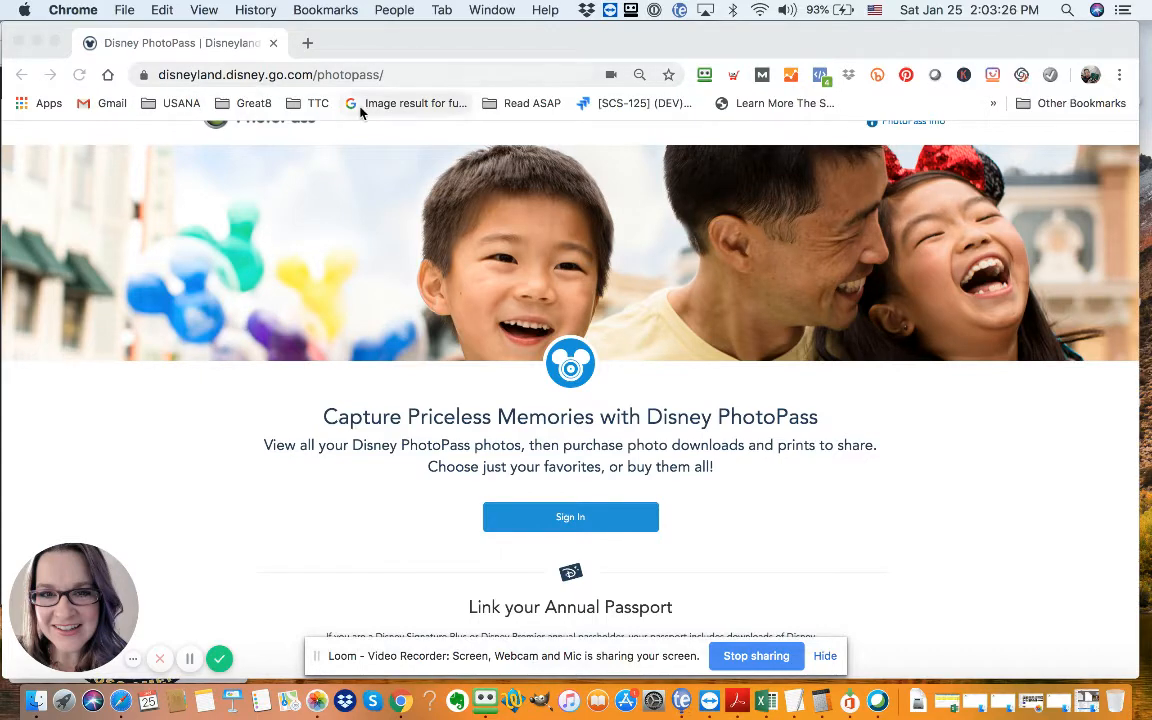
scroll(down, 3)
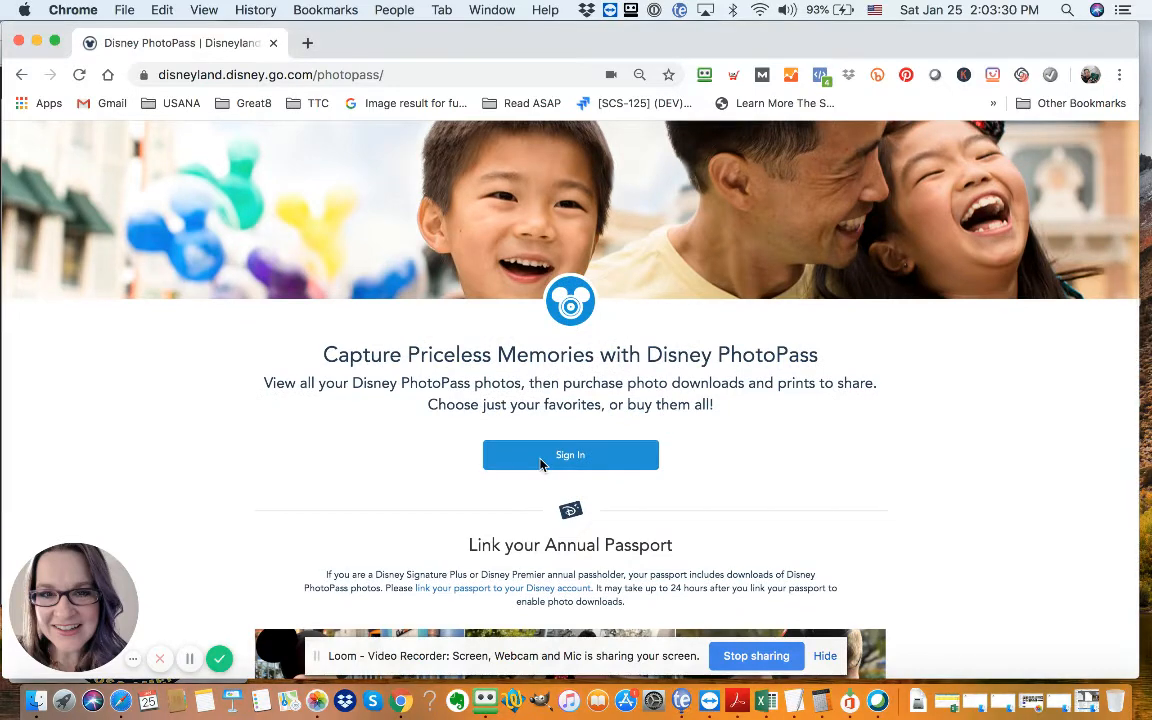
click(570, 456)
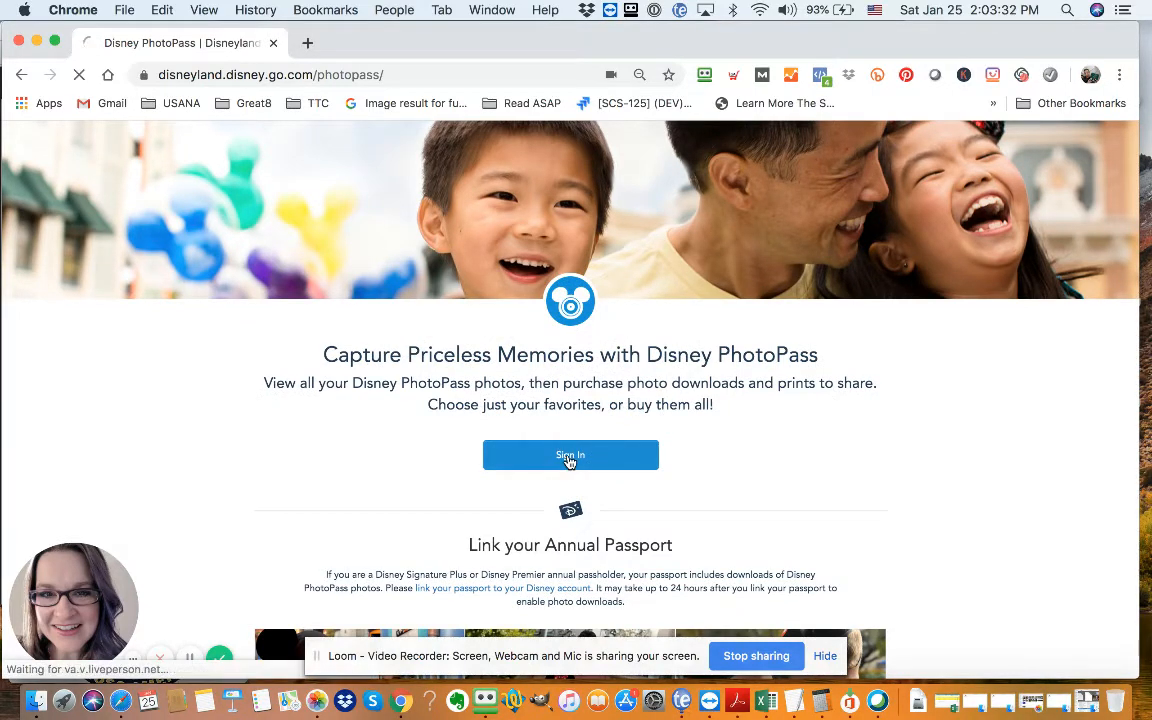
Enter the account email and password and submit them to open the photo gallery.
click(570, 454)
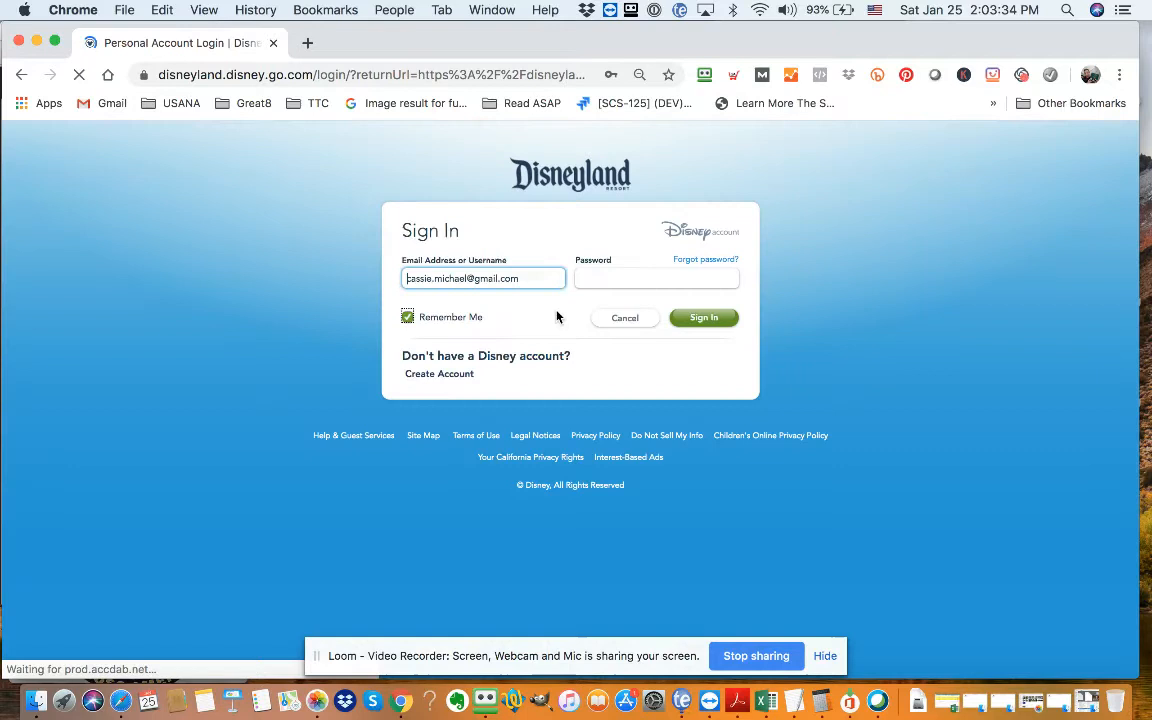
click(656, 278)
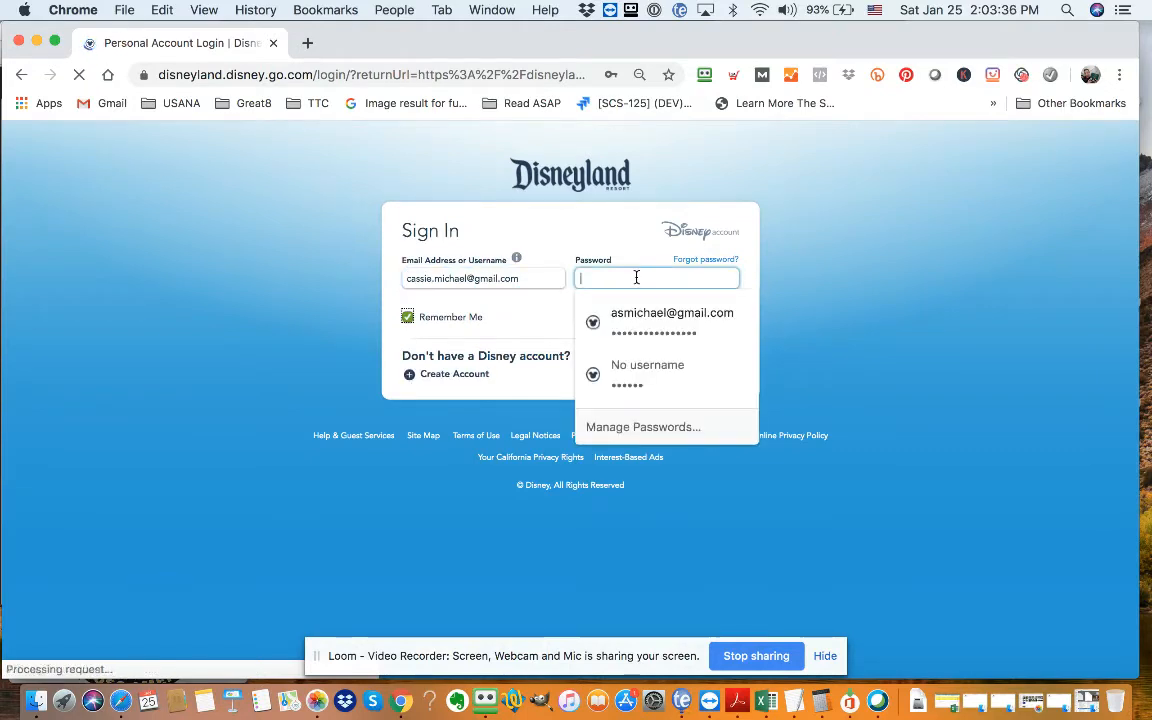
text(•••••)
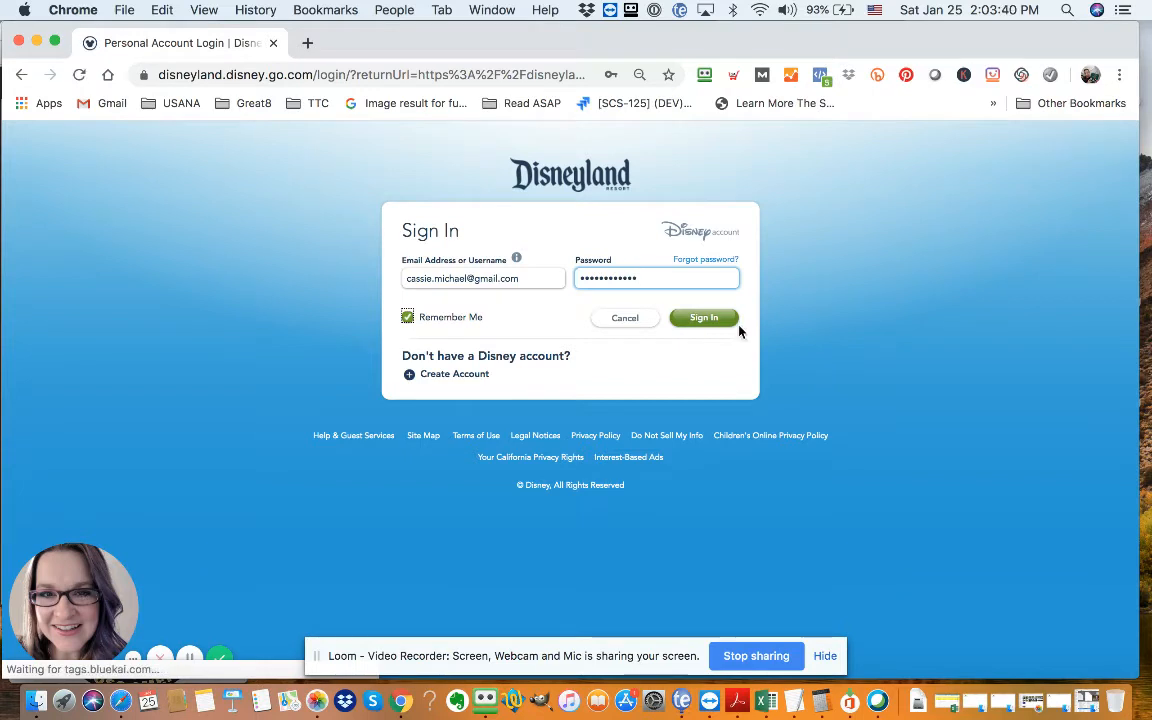
click(704, 316)
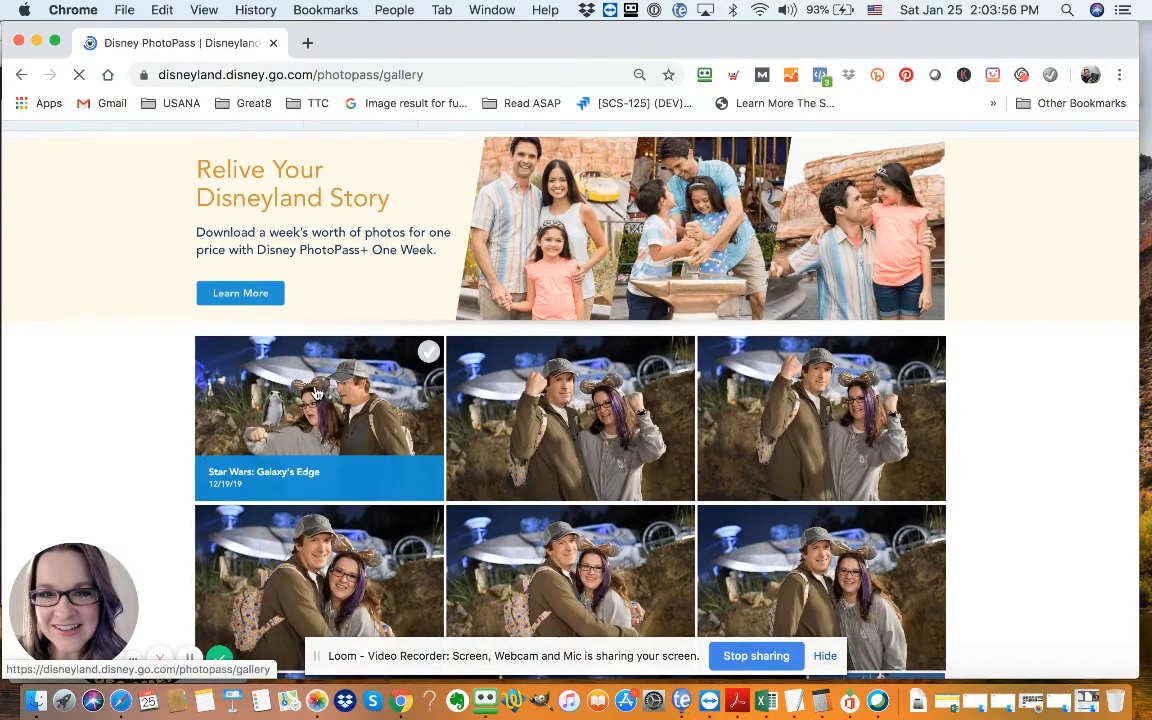
scroll(down, 3)
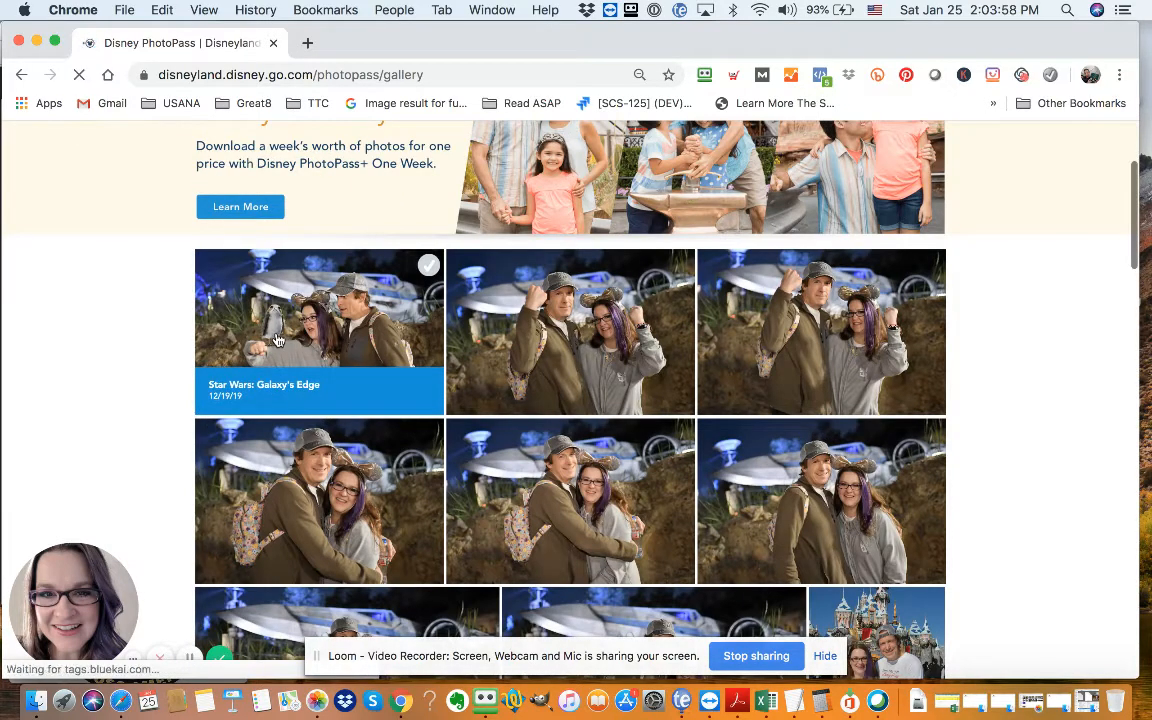
scroll(down, 3)
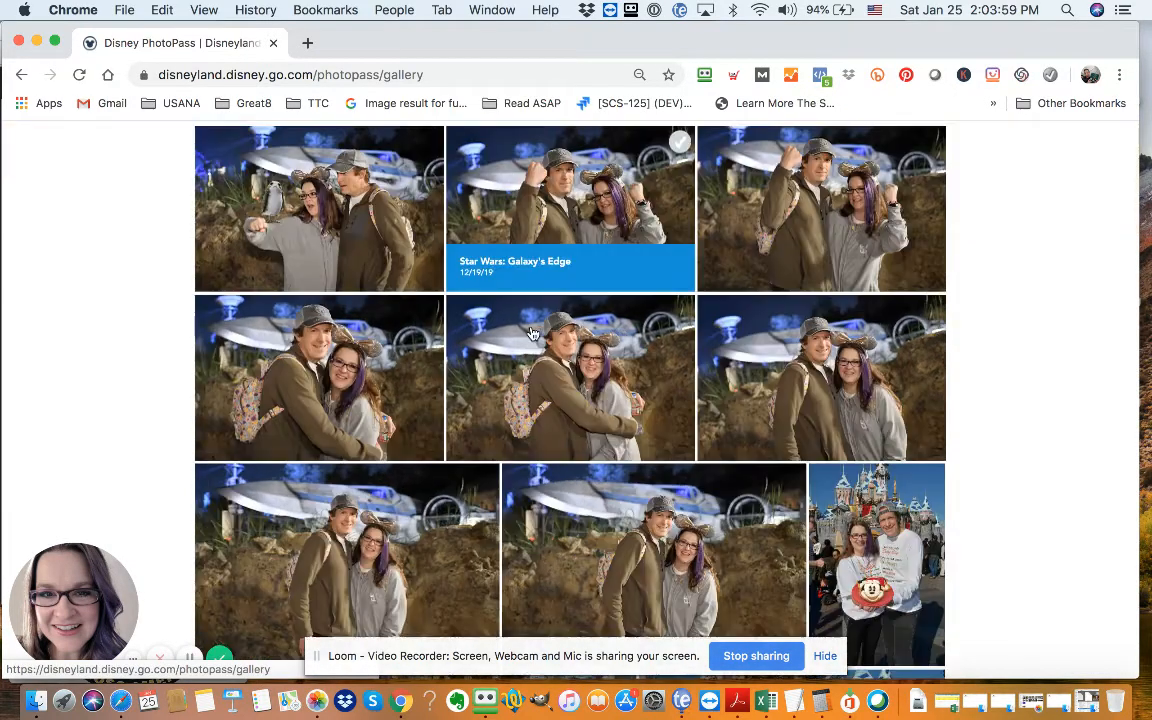
scroll(down, 3)
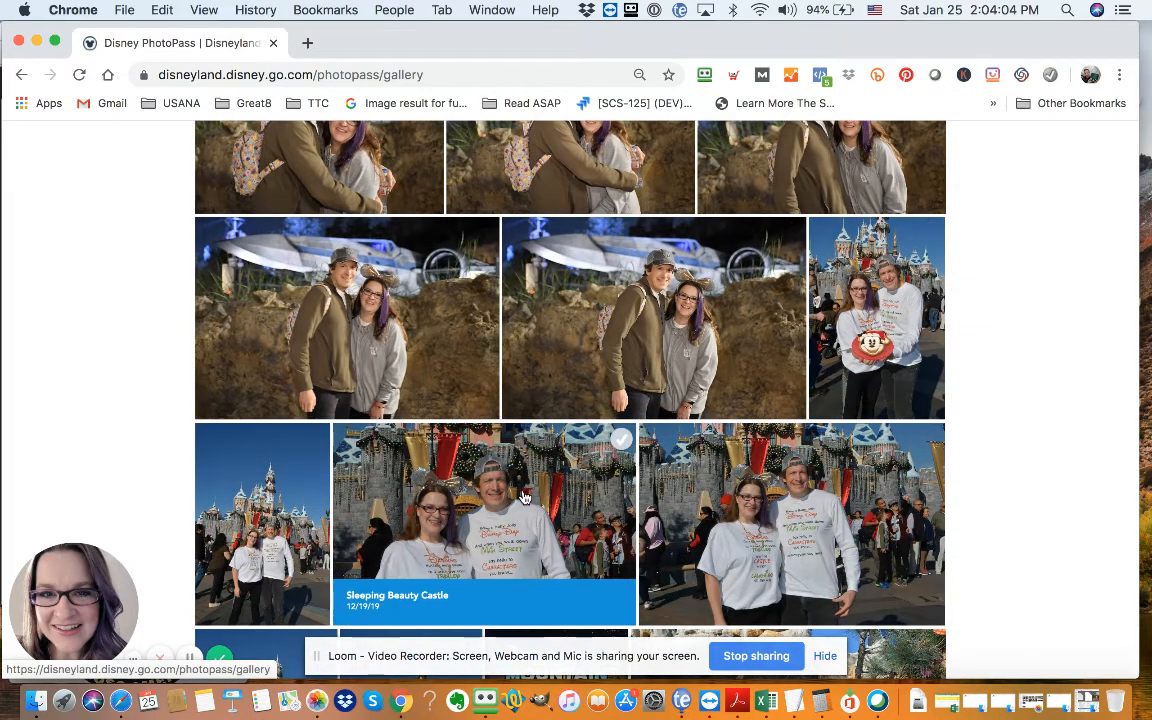
scroll(down, 3)
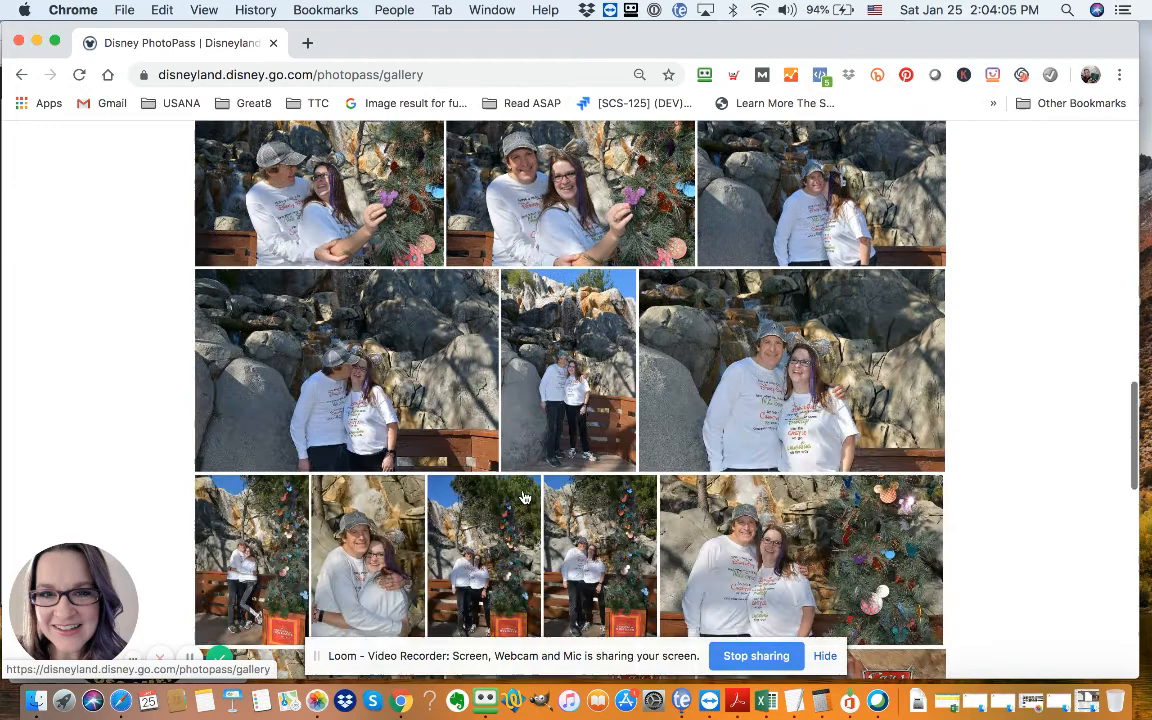
click(360, 224)
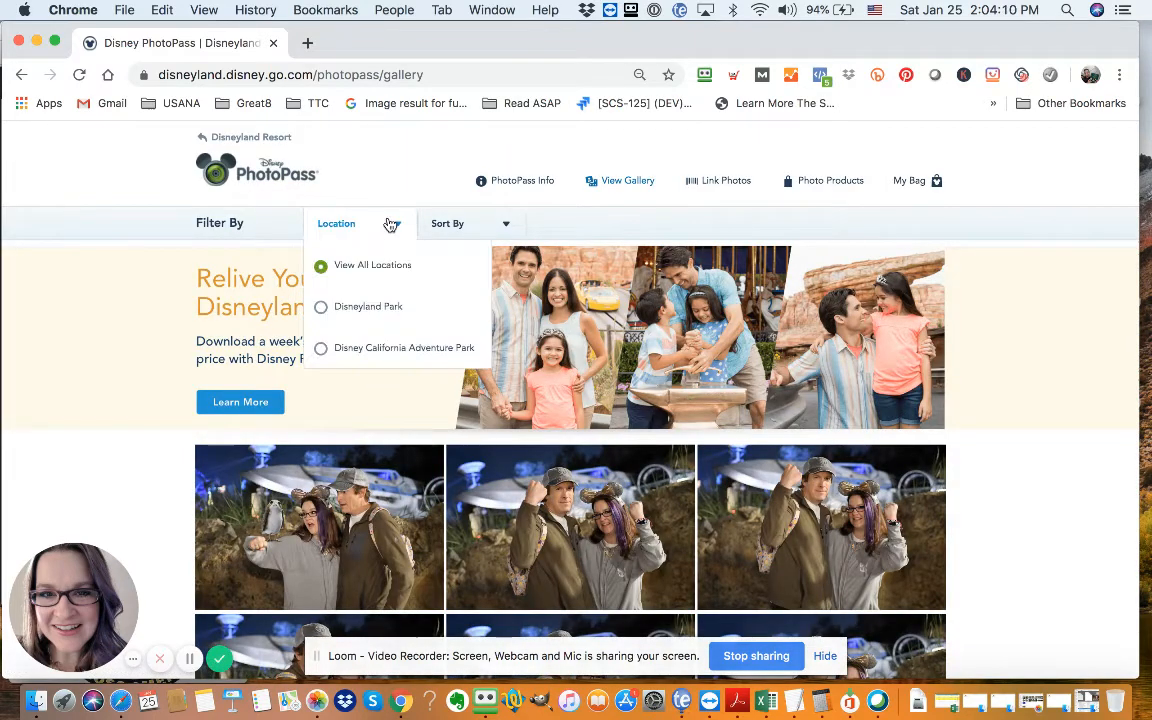
click(470, 224)
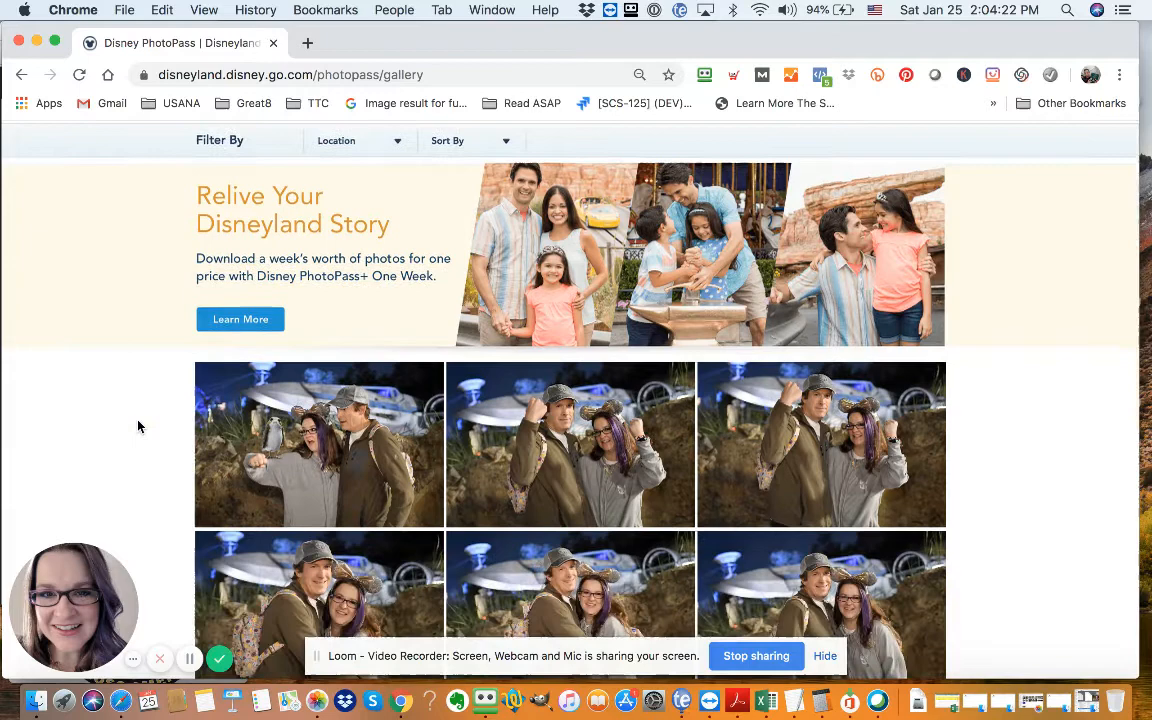
scroll(down, 3)
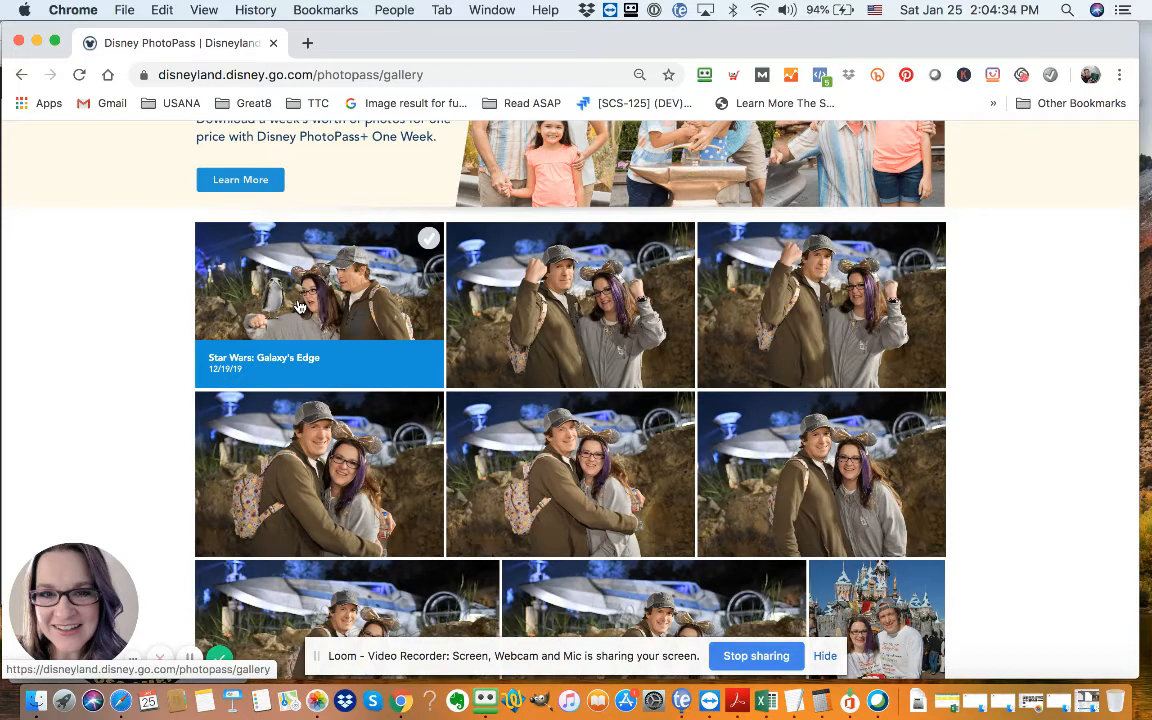
mouse_move(428, 242)
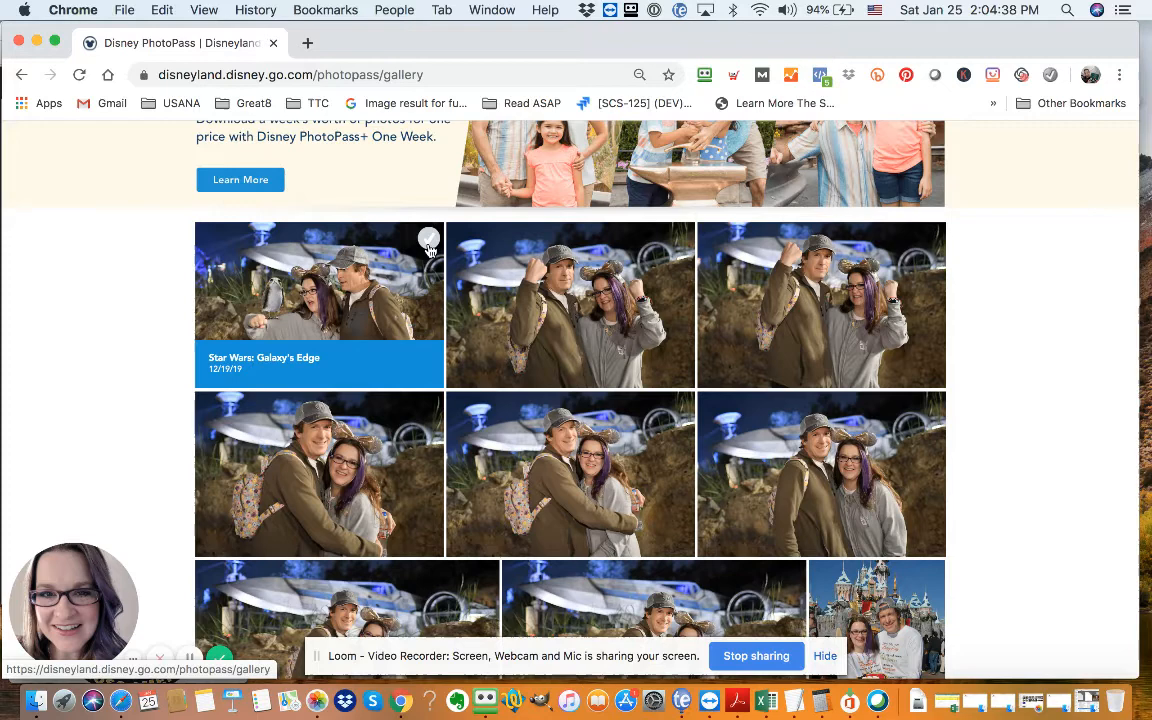
Select the first Galaxy's Edge photo, then all visible gallery photos, and start the download.
click(428, 240)
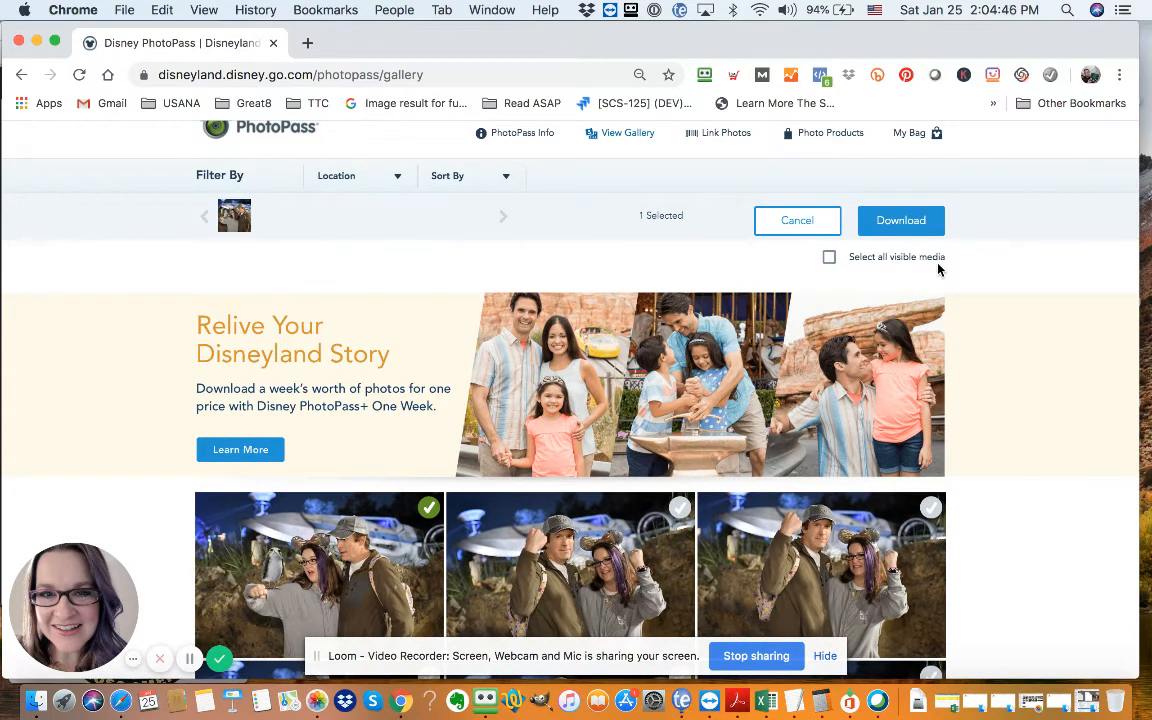
mouse_move(818, 272)
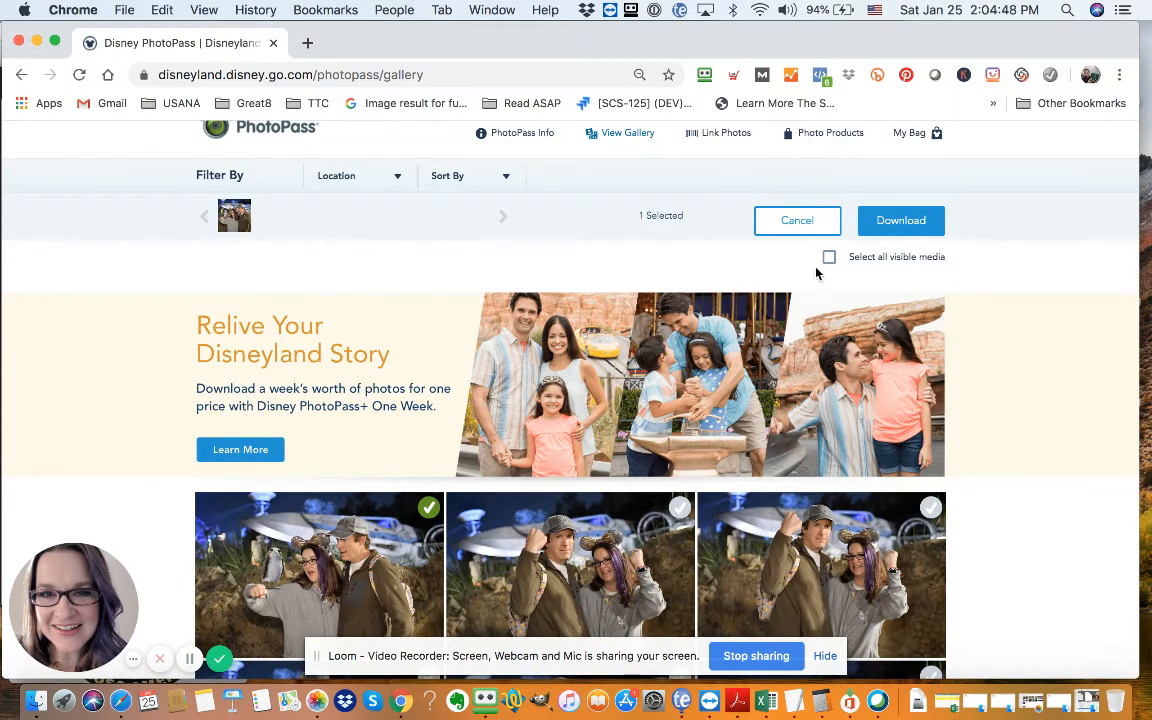
click(820, 256)
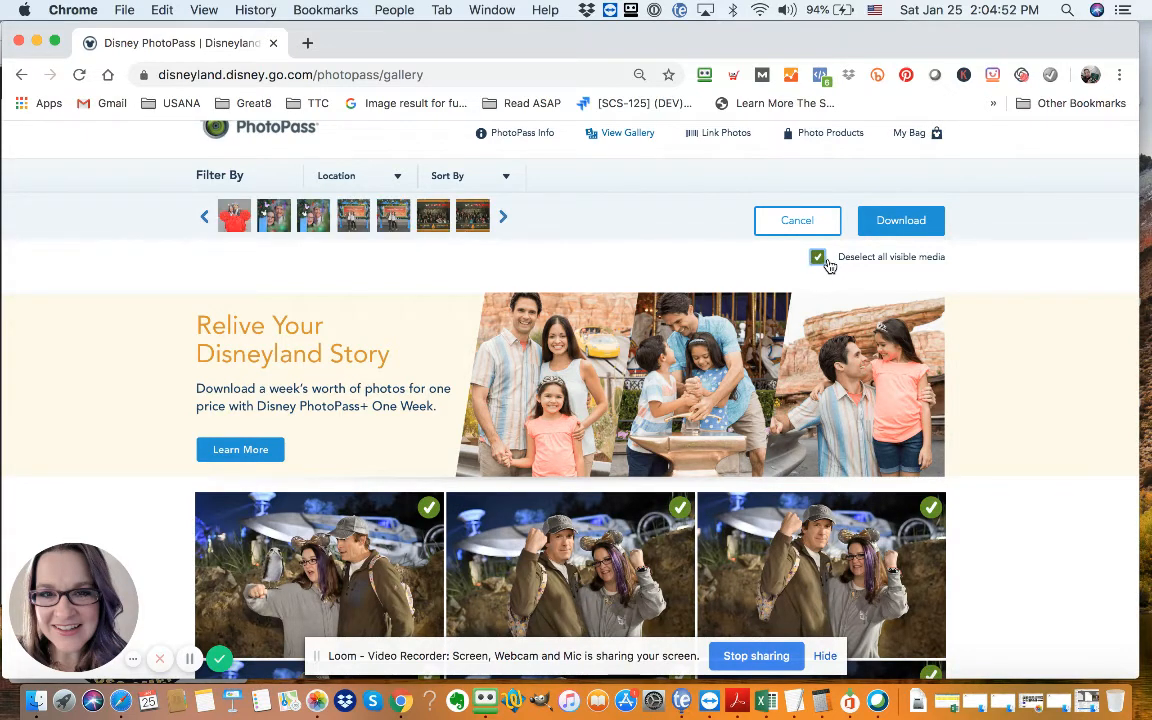
click(900, 220)
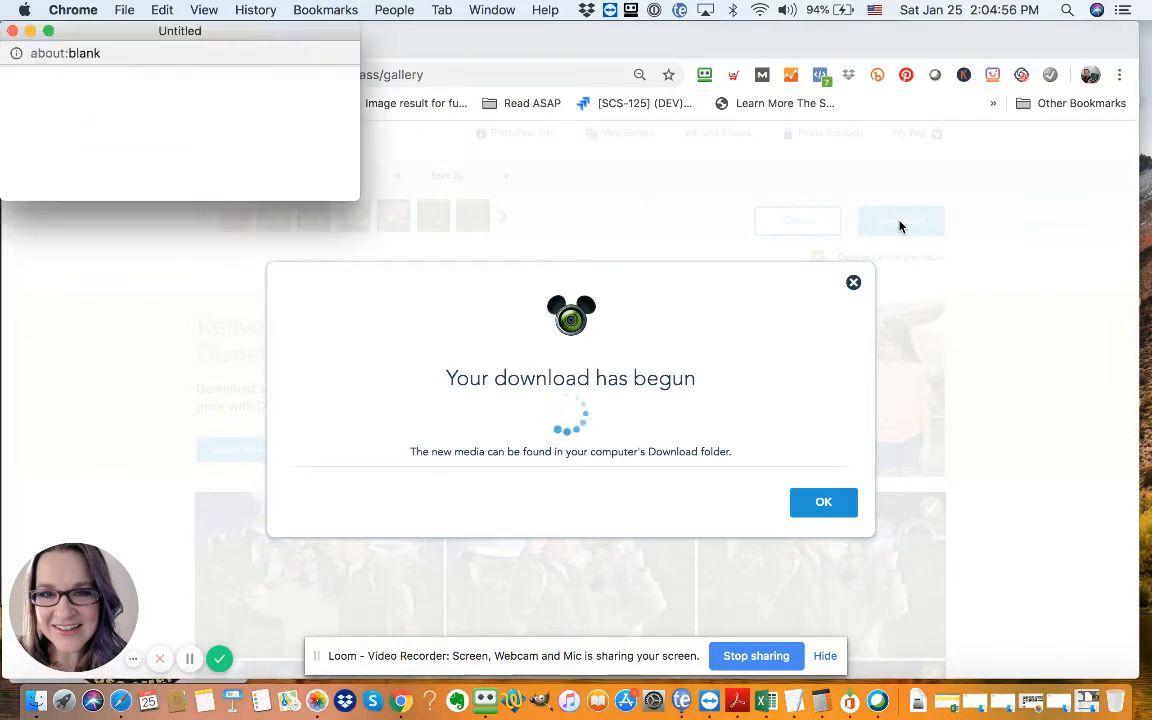
Acknowledge the 'Your download has begun' message and let the photo zip download.
click(824, 502)
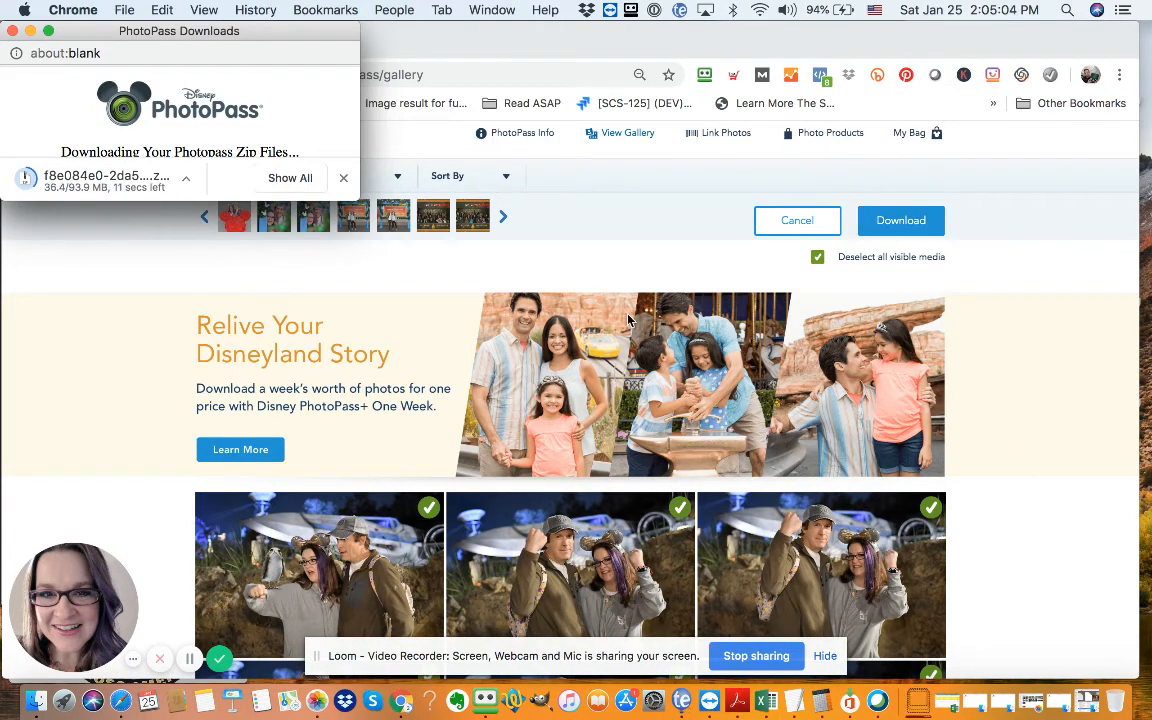
mouse_move(466, 328)
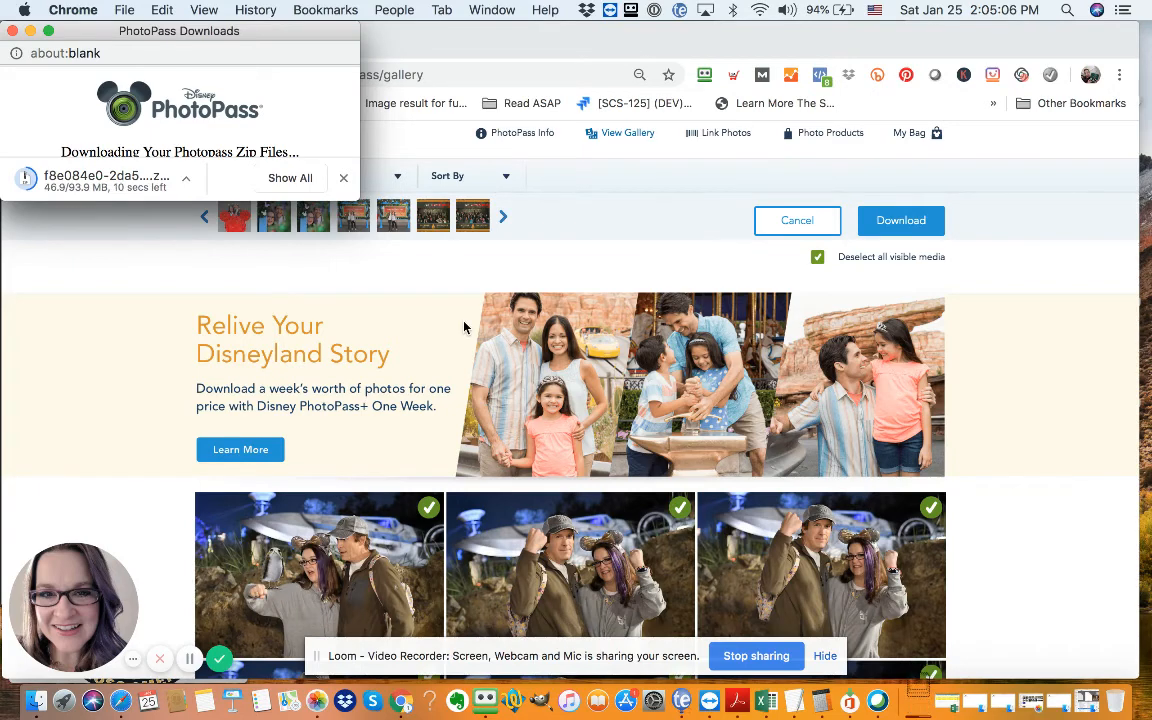
scroll(down, 3)
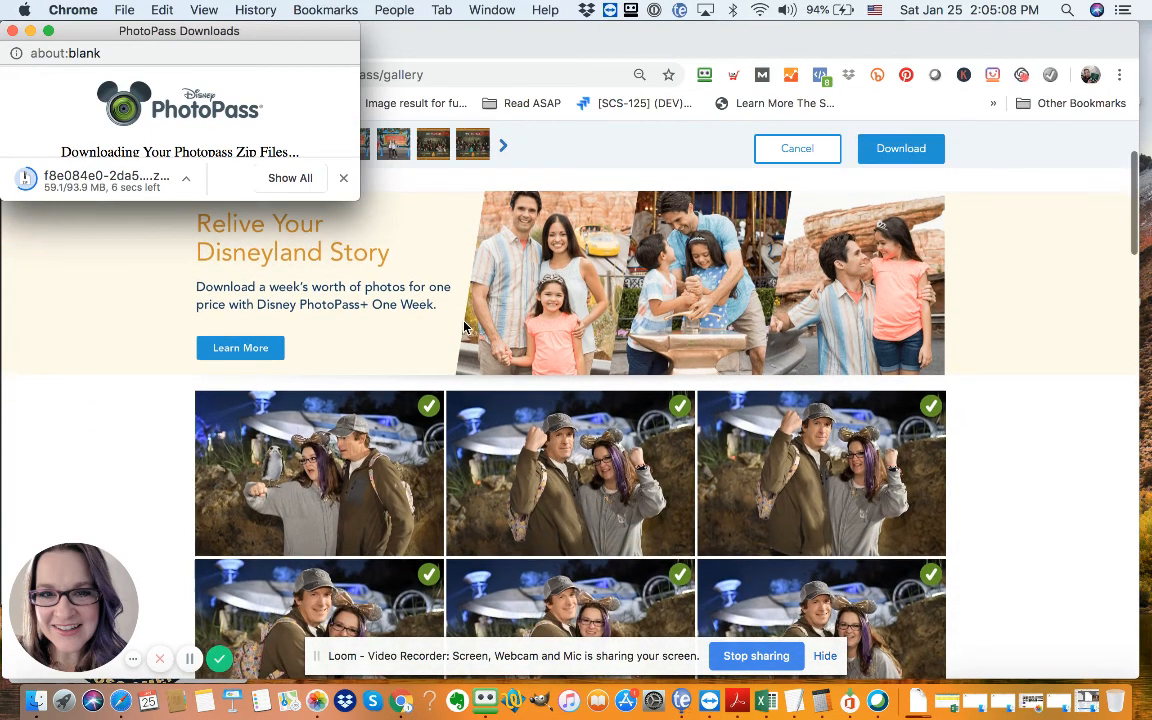